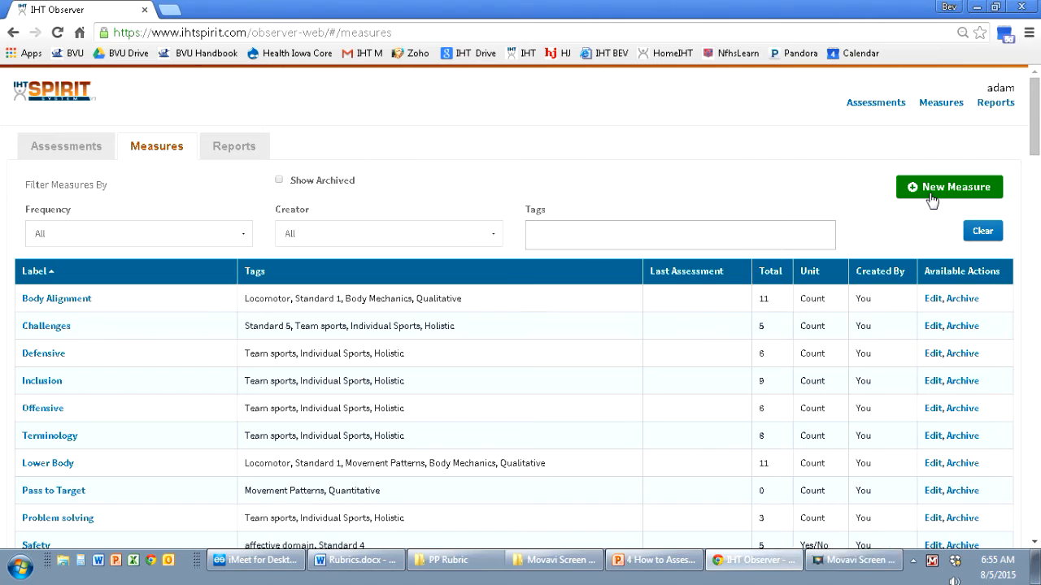
# Begin a new measure named Safety with Monthly frequency.
pyautogui.click(949, 185)
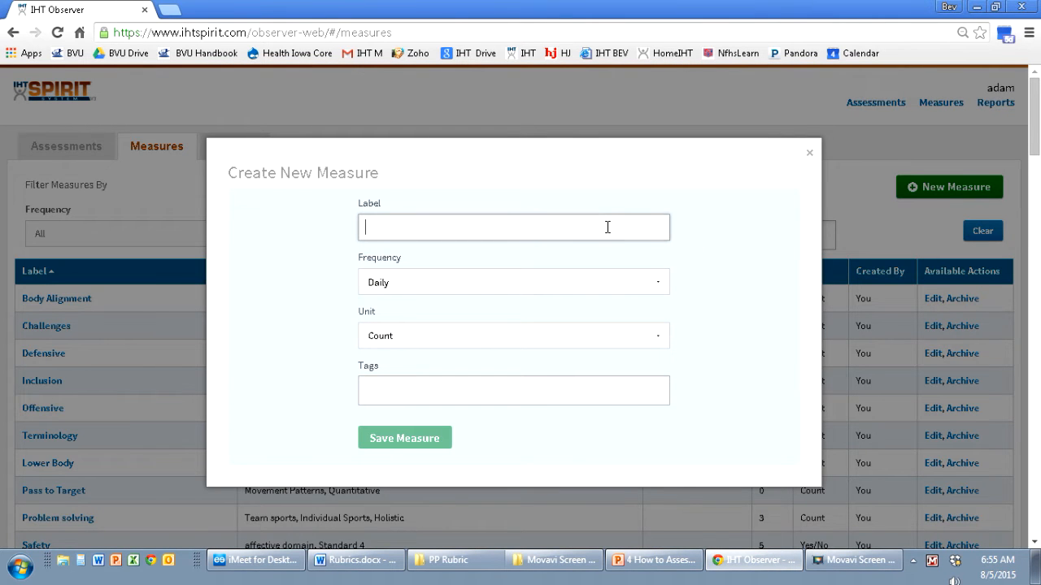
pyautogui.write('Safety')
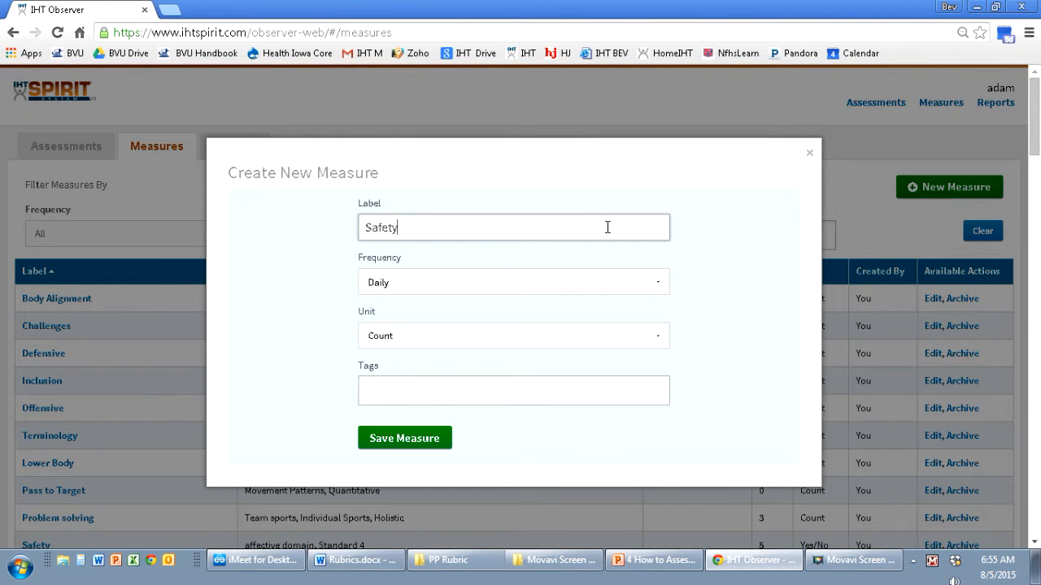
pyautogui.click(512, 283)
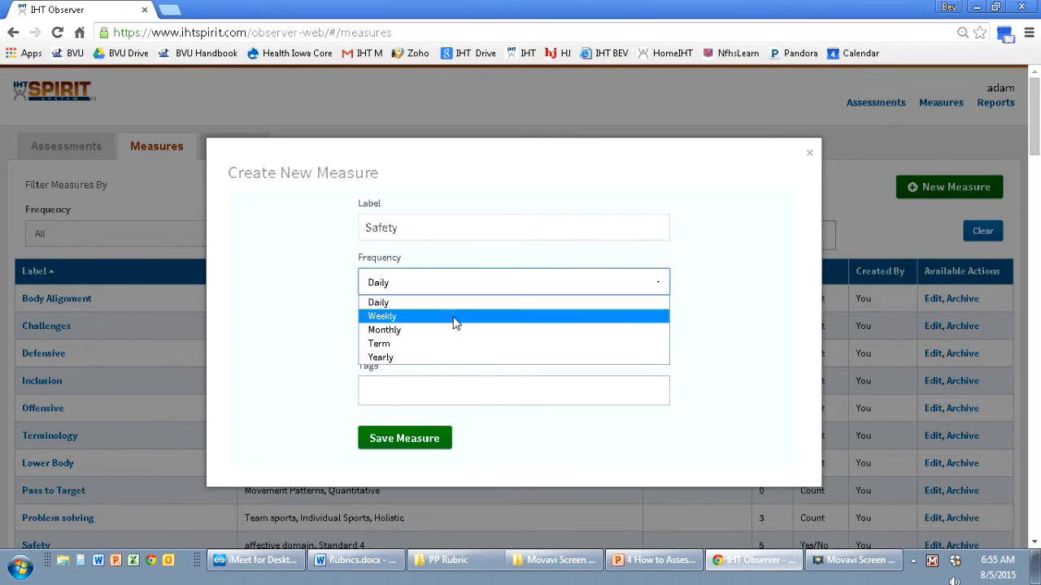
pyautogui.click(384, 329)
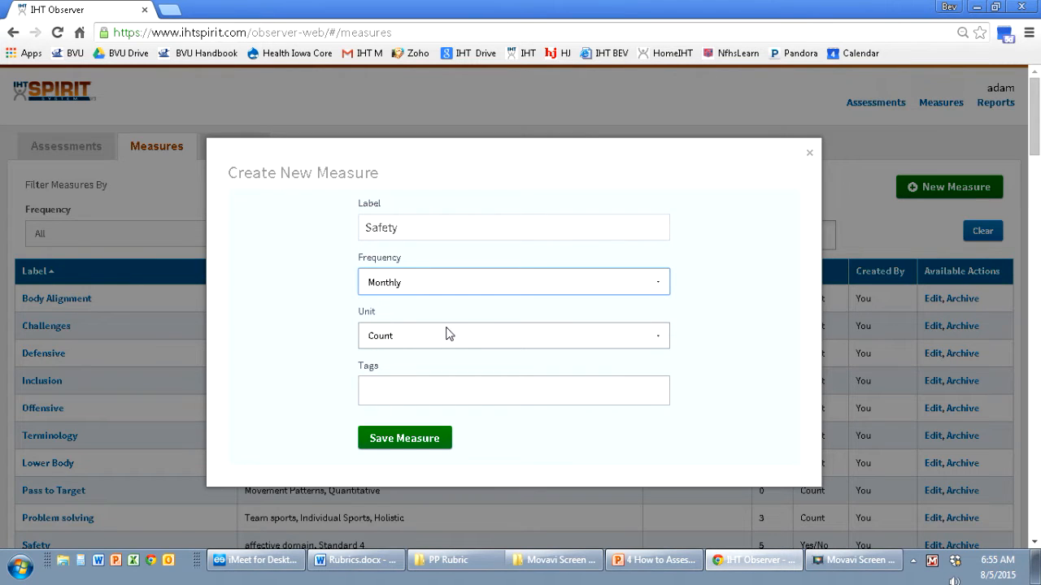
pyautogui.moveTo(659, 340)
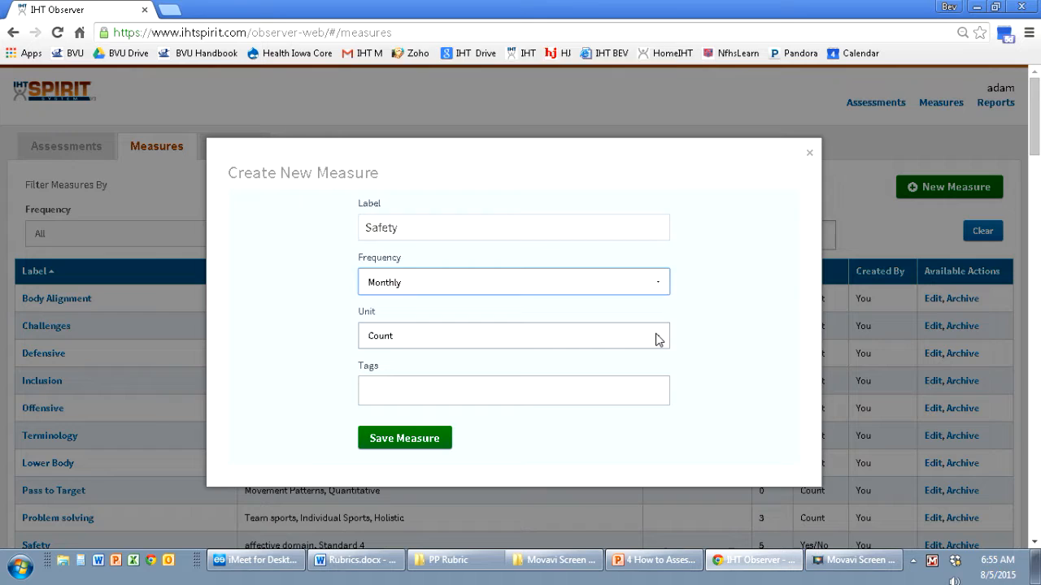
# Give the Safety measure a Yes/No unit and the Standard 4 tag, returning to the list.
pyautogui.click(514, 335)
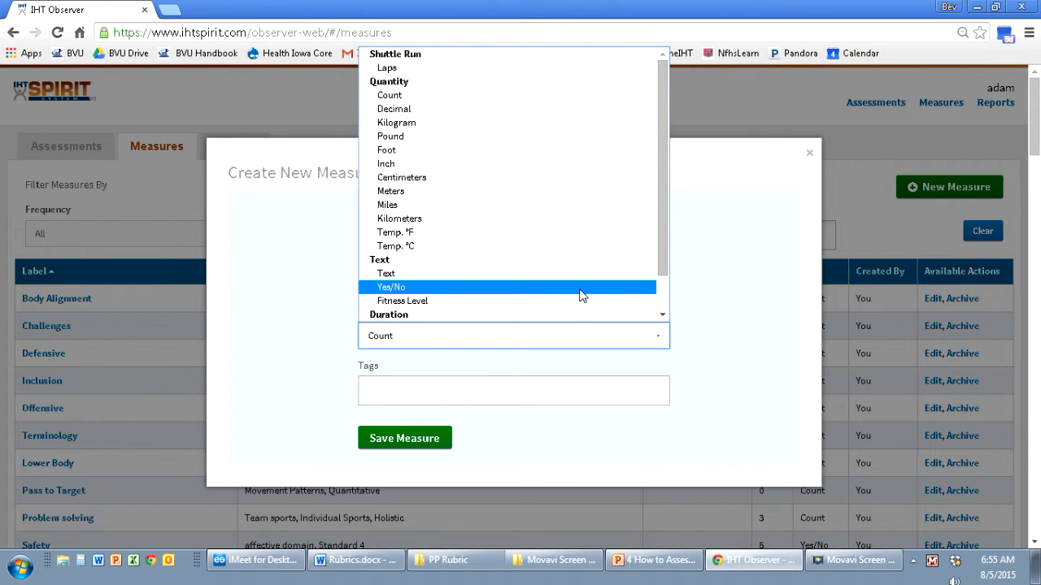
pyautogui.click(390, 287)
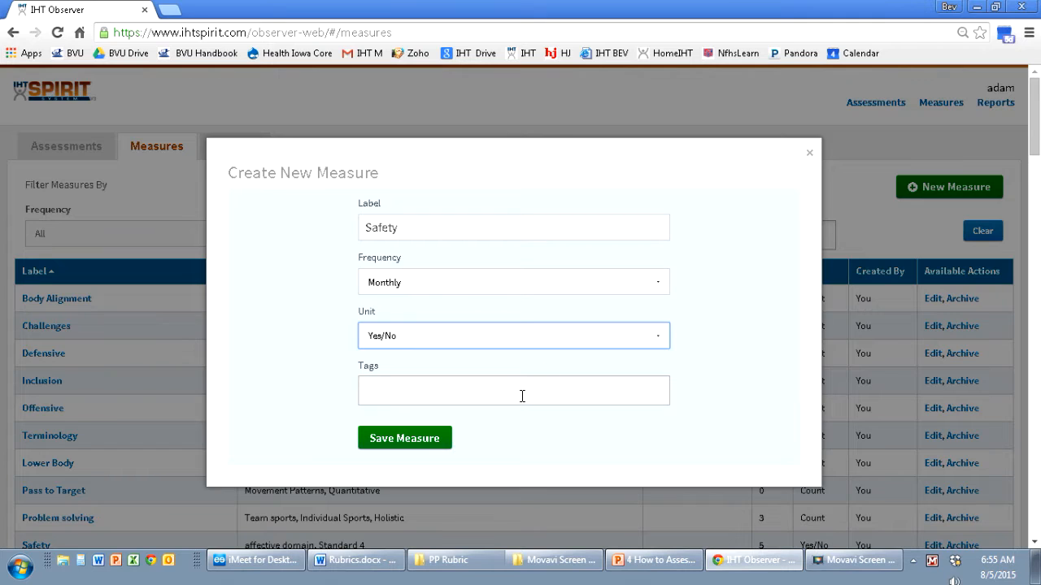
pyautogui.write('St')
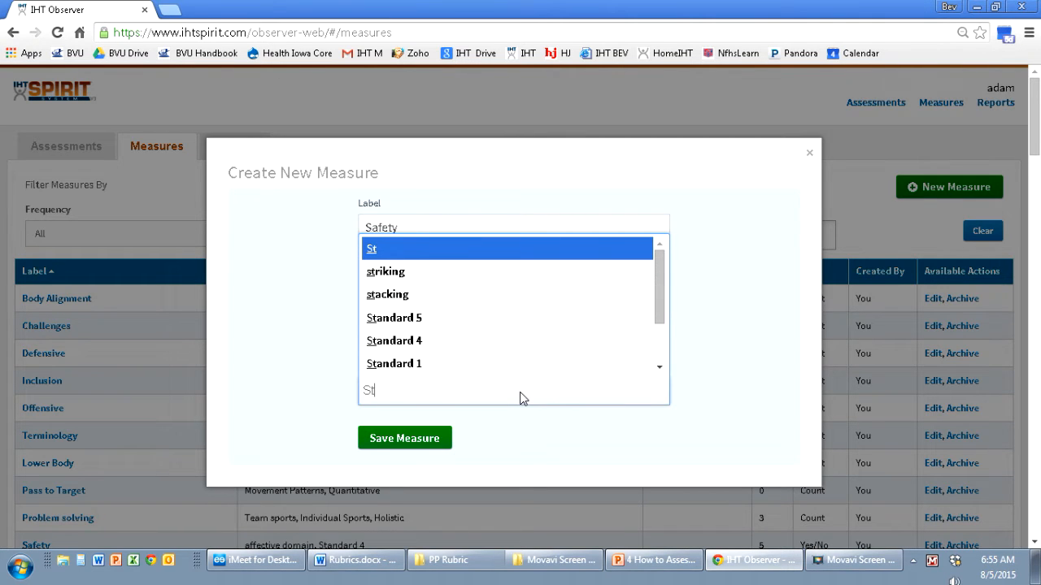
pyautogui.moveTo(420, 341)
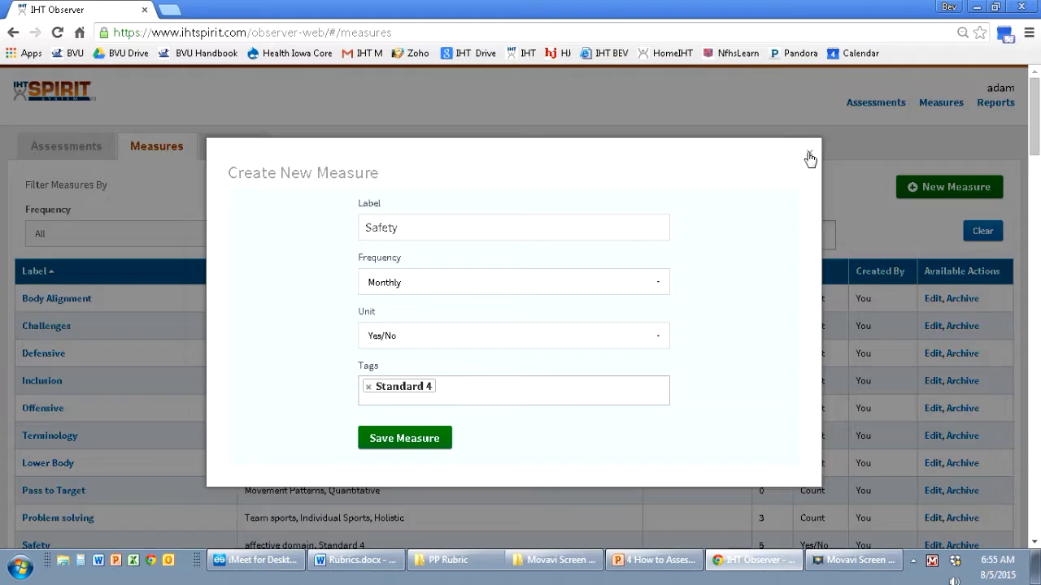
pyautogui.click(809, 157)
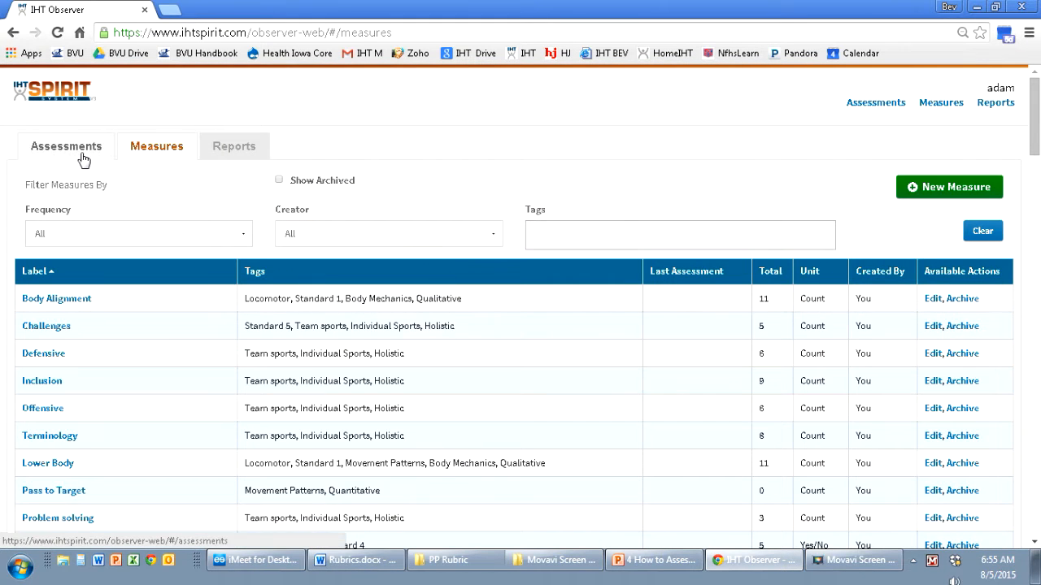
# Create a Safety assessment for the HS Training group dated 08-05-15.
pyautogui.click(65, 147)
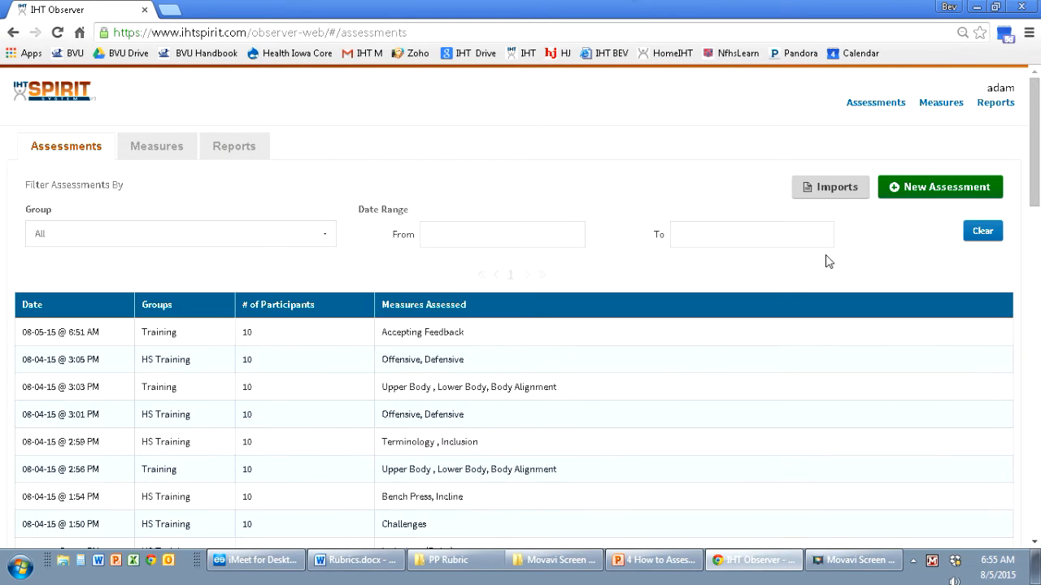
pyautogui.click(940, 187)
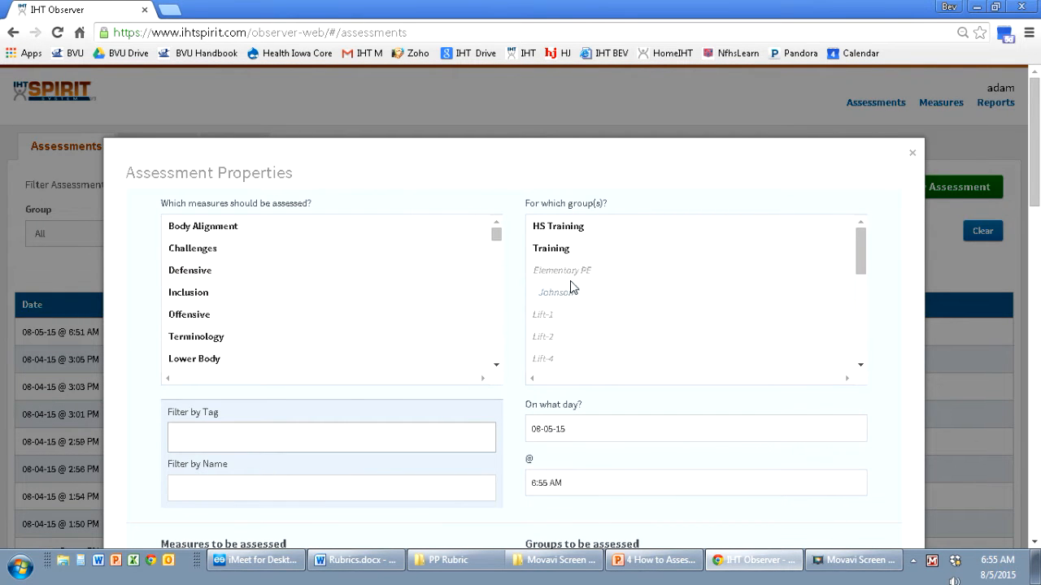
pyautogui.click(332, 436)
pyautogui.write('Standard 4')
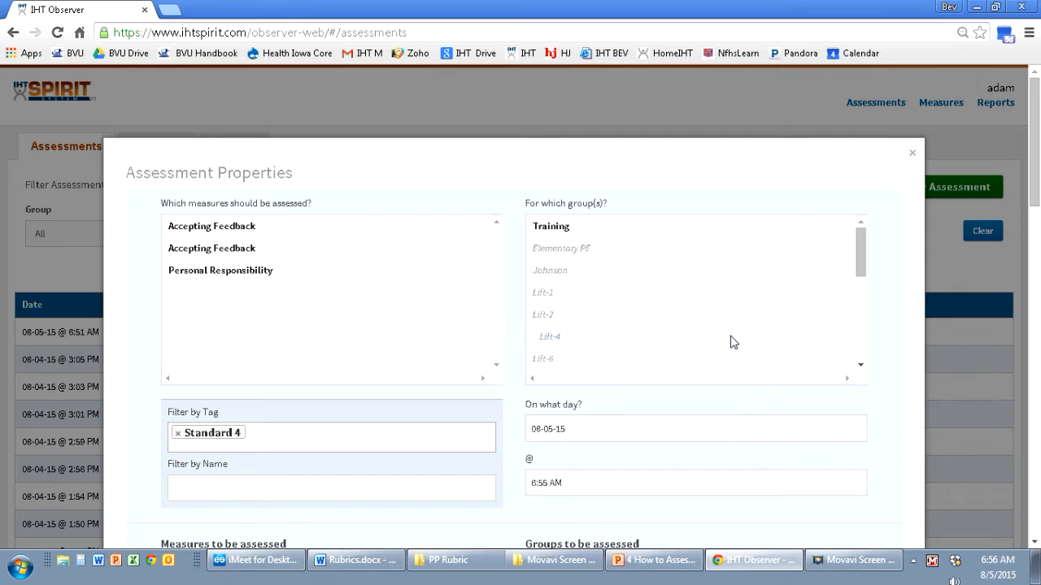
pyautogui.scroll(-3)
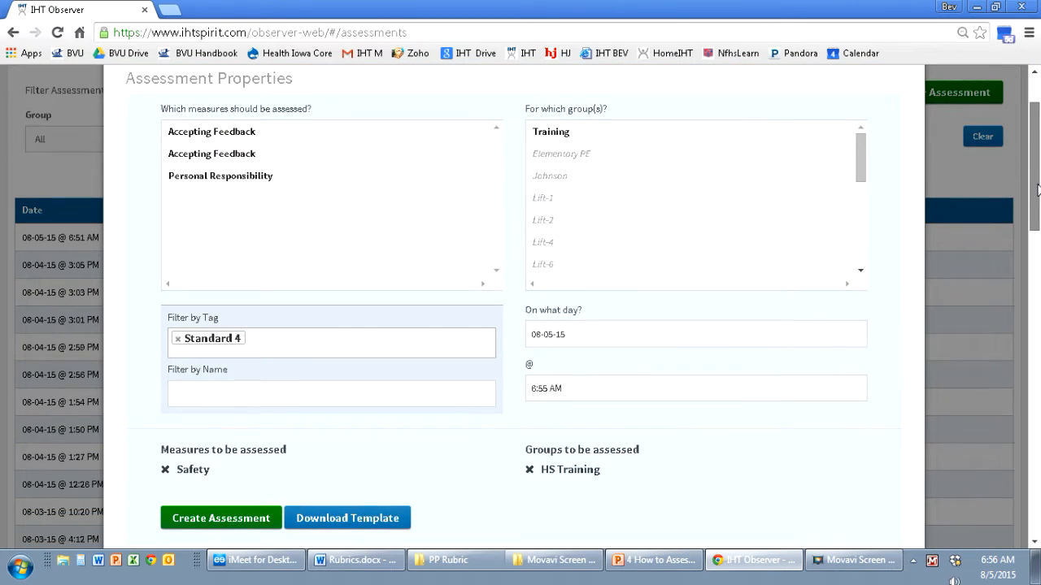
pyautogui.scroll(-3)
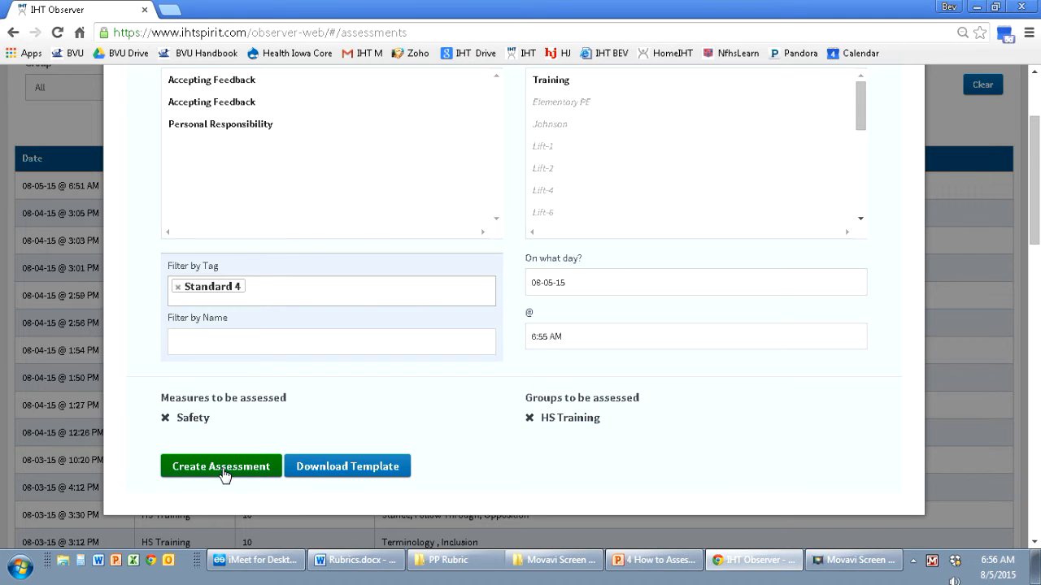
pyautogui.click(221, 465)
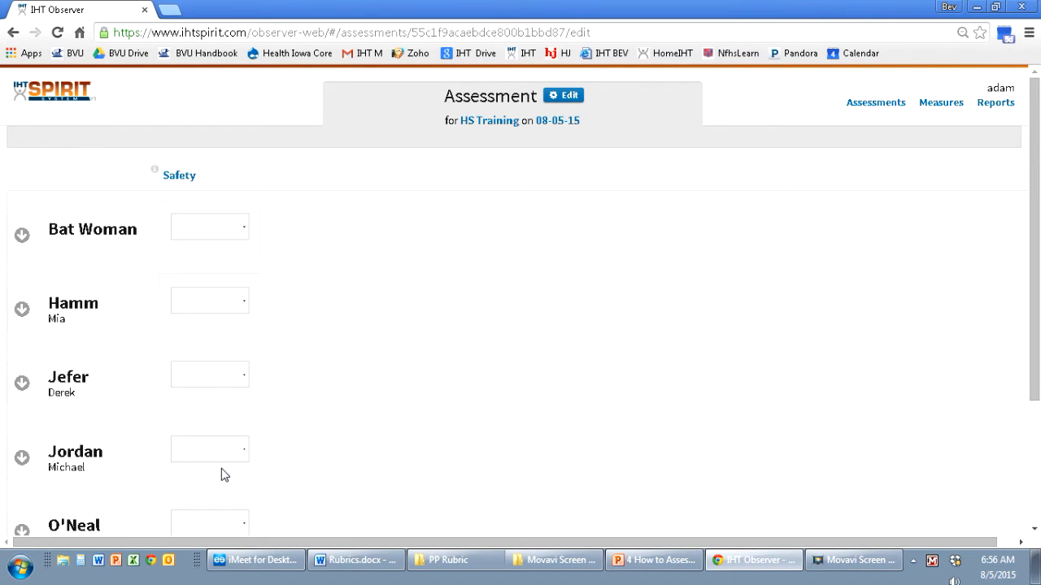
pyautogui.moveTo(155, 192)
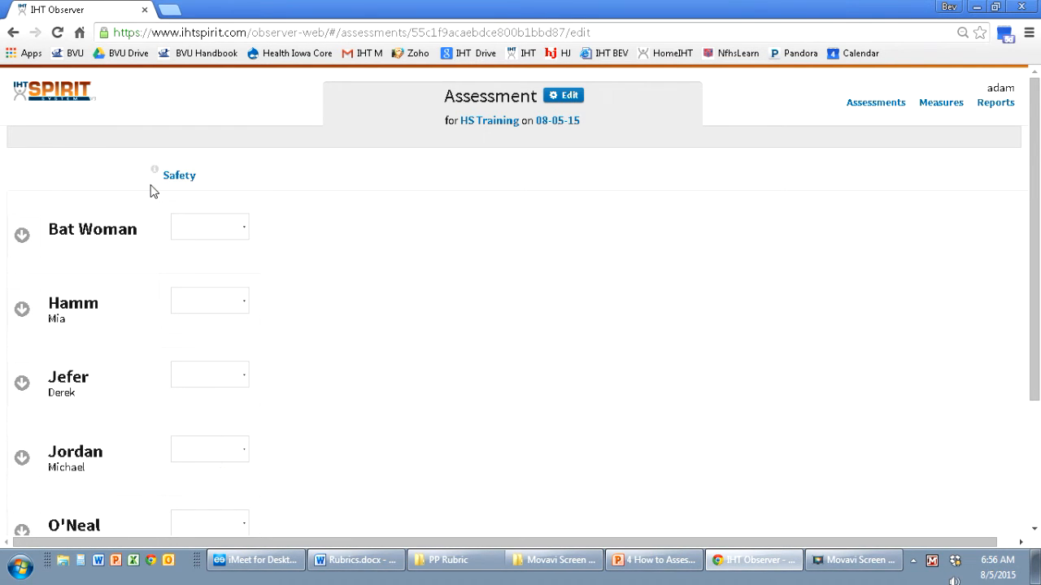
pyautogui.moveTo(178, 175)
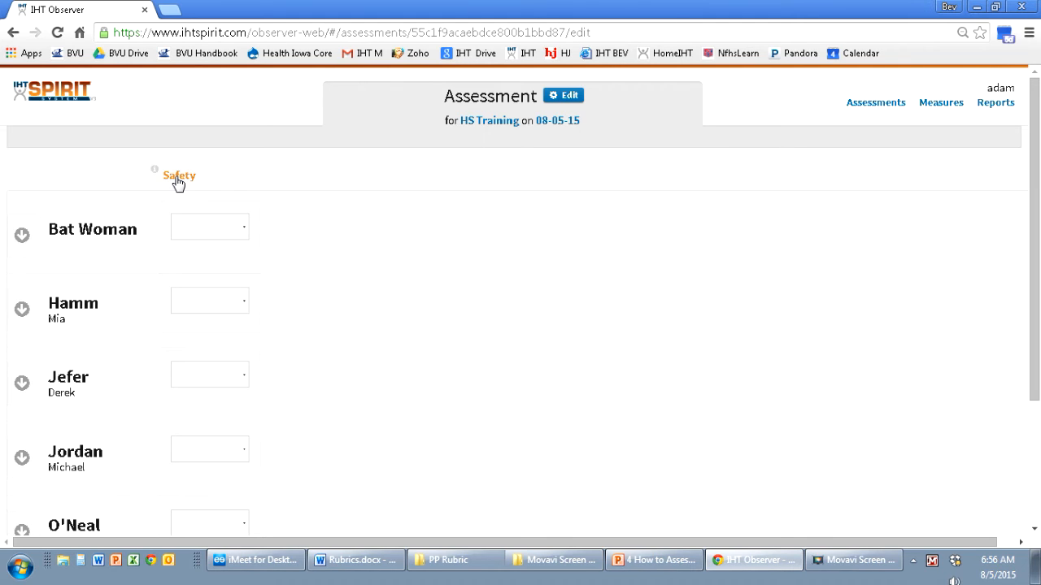
# Score Jefer, Rogue, Shadow Cat Yes and Jordan, O'Neal, Woods No, then return to the list.
pyautogui.click(179, 176)
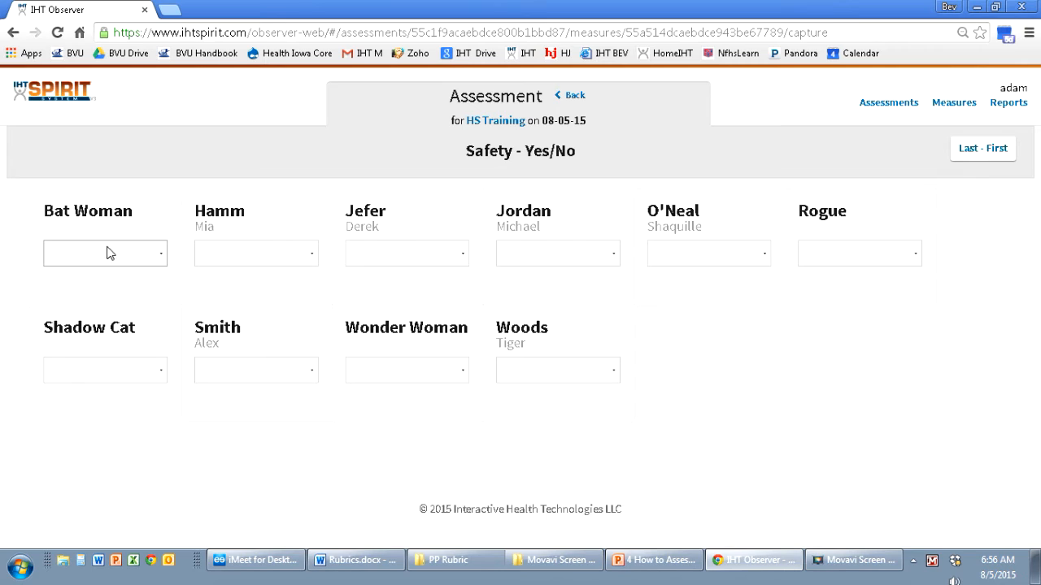
pyautogui.click(104, 253)
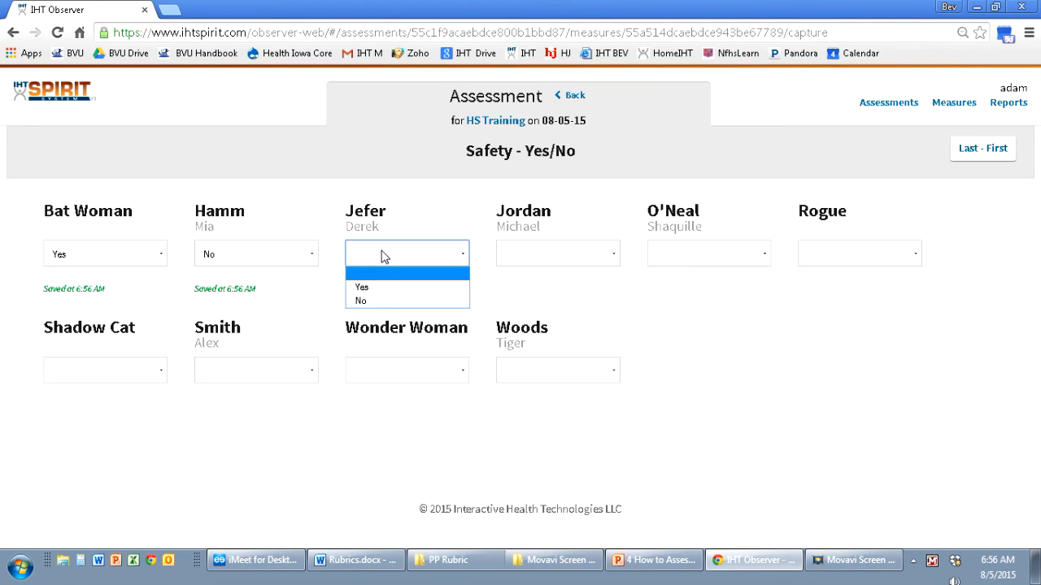
pyautogui.click(361, 286)
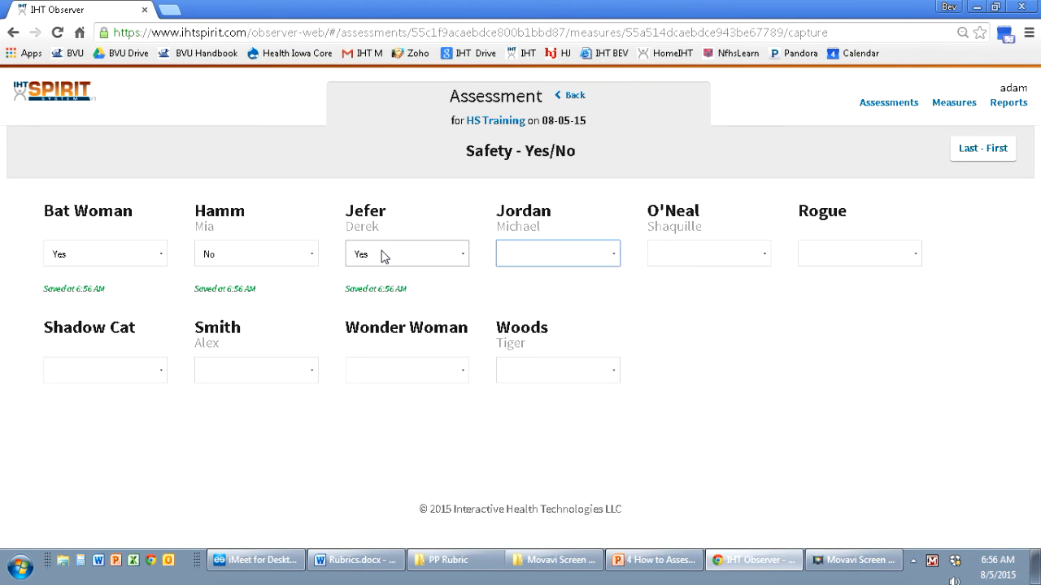
pyautogui.click(558, 254)
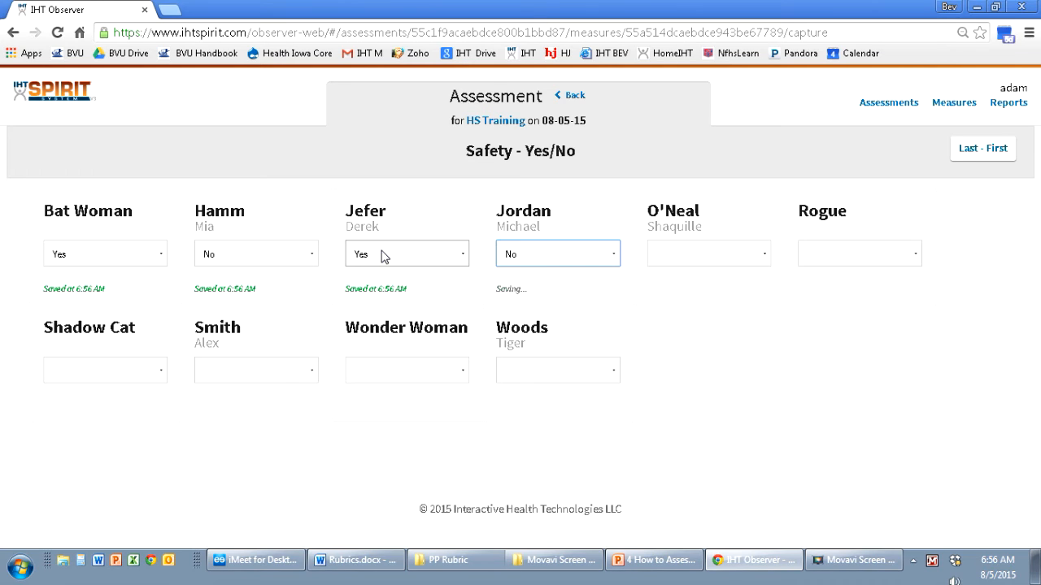
pyautogui.click(708, 254)
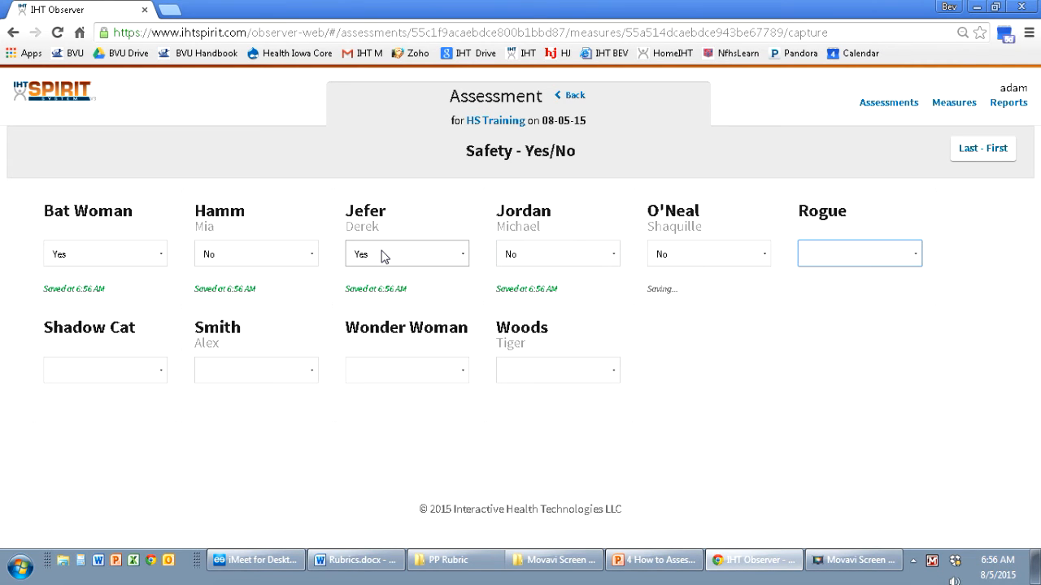
pyautogui.click(858, 253)
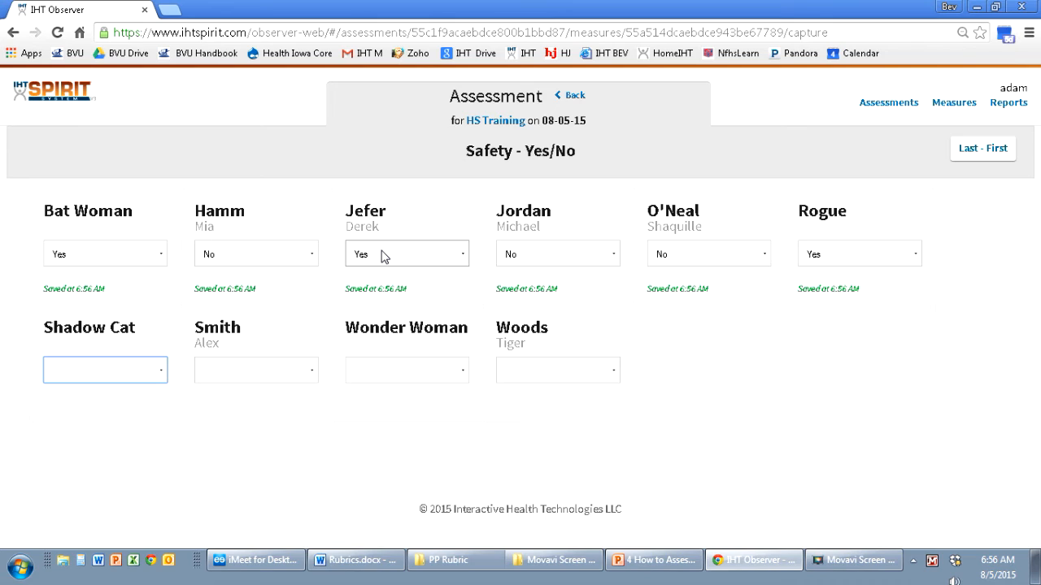
pyautogui.click(104, 371)
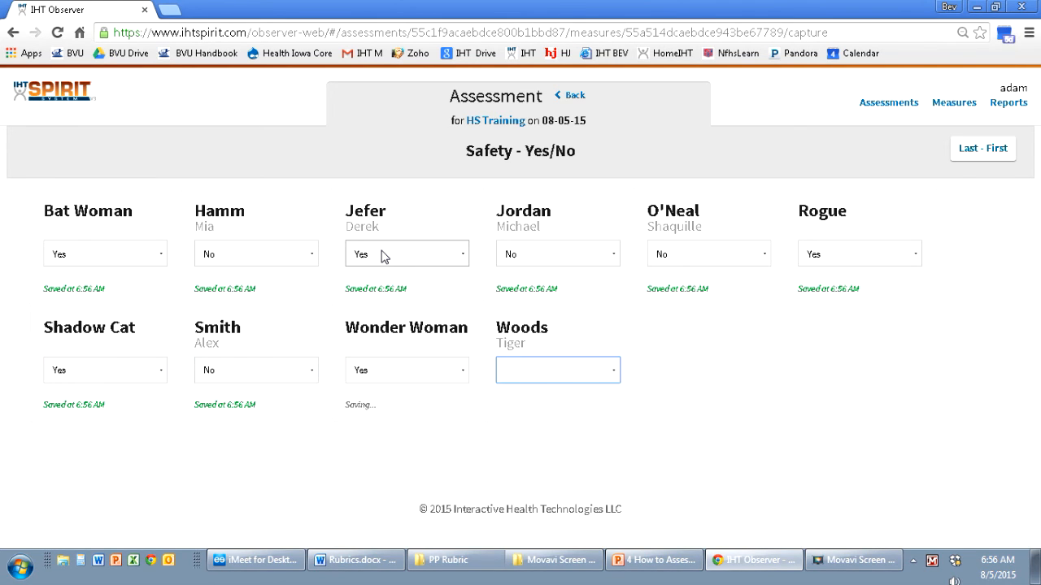
pyautogui.click(557, 371)
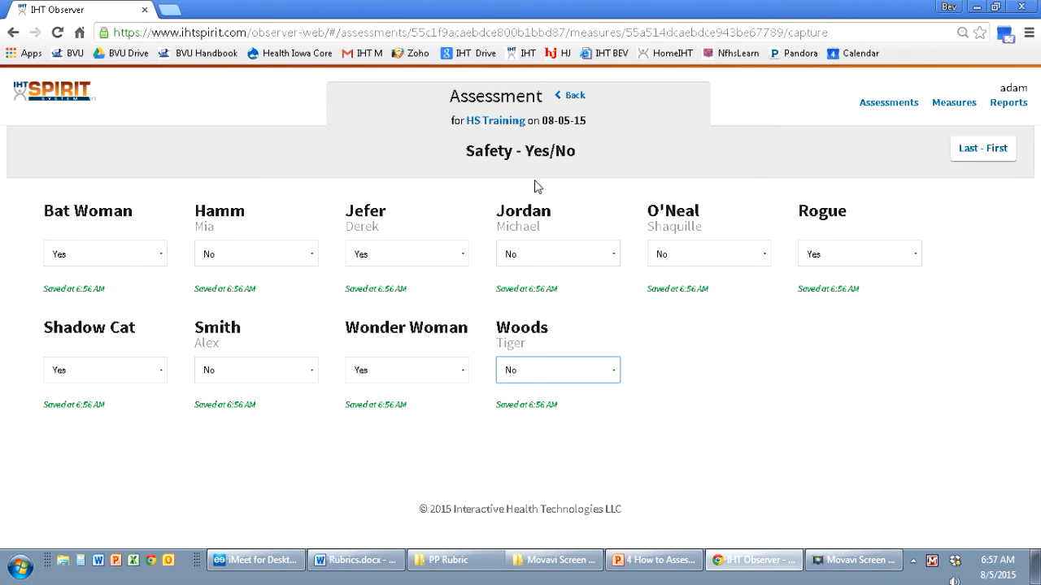
pyautogui.moveTo(888, 102)
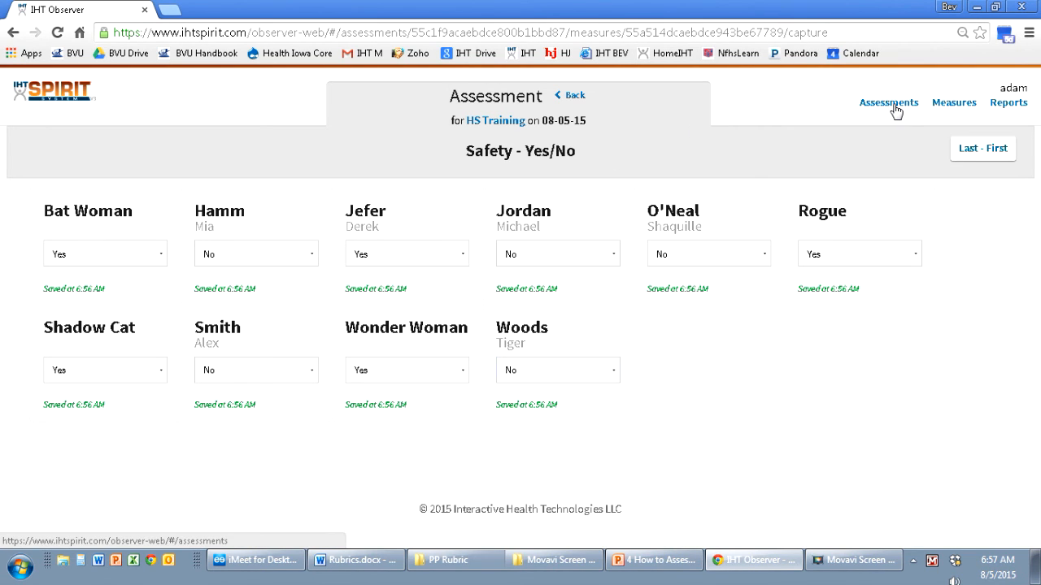
pyautogui.click(888, 102)
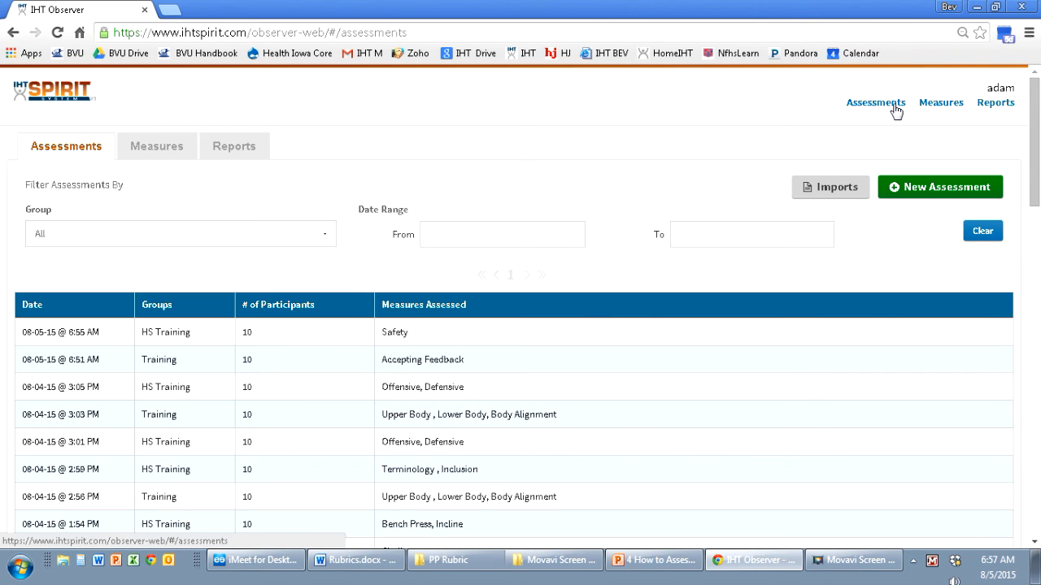